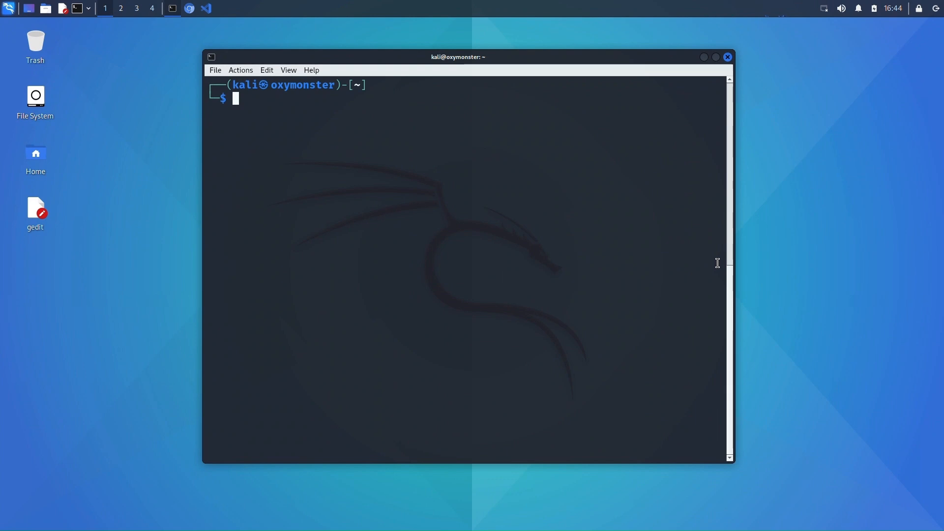
- Type a 'sudo apt install go' command in the terminal
type("s")
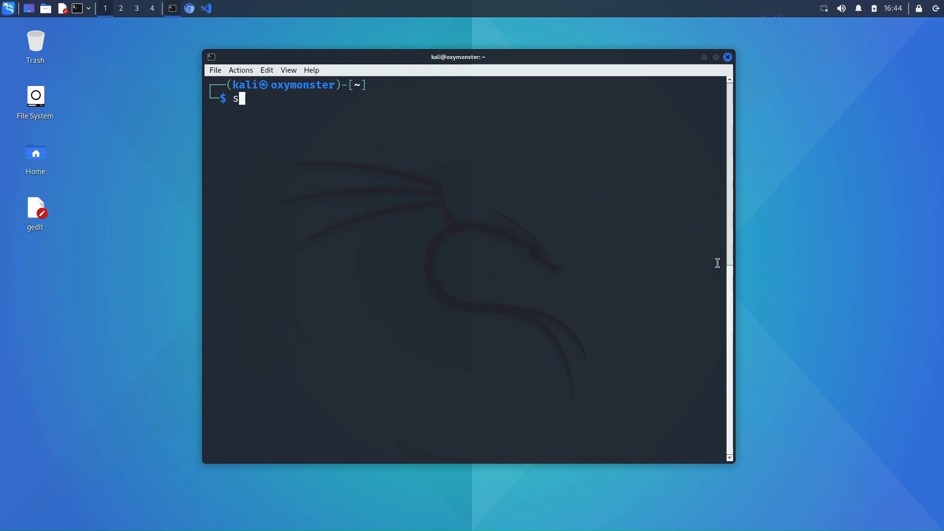
type("udo a")
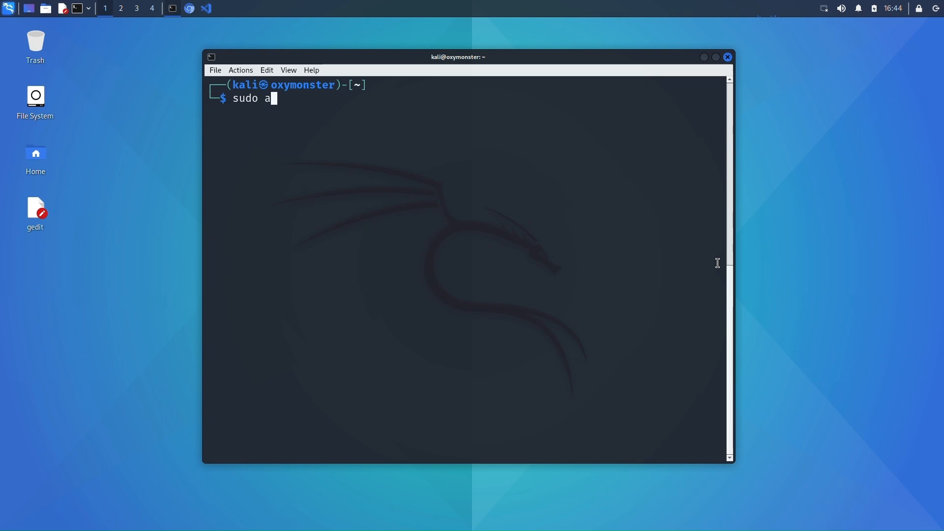
type("pt ins")
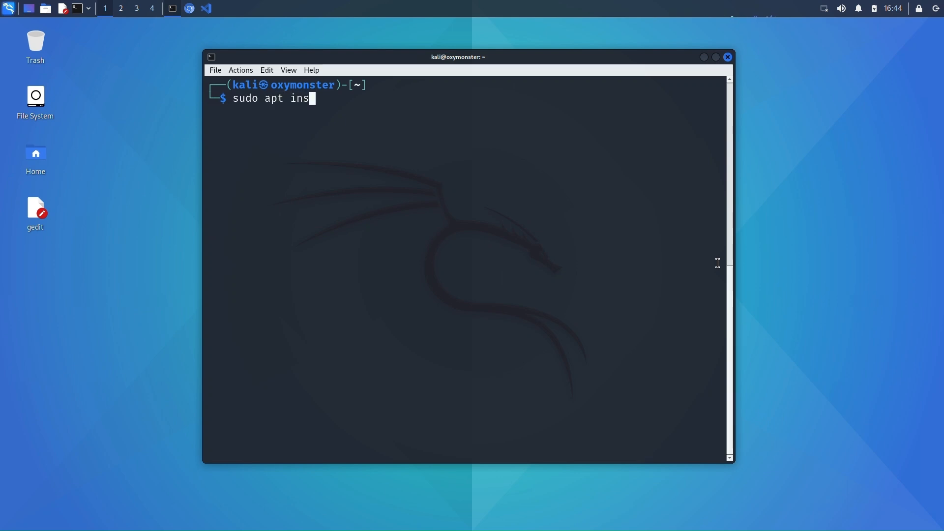
type("tall go")
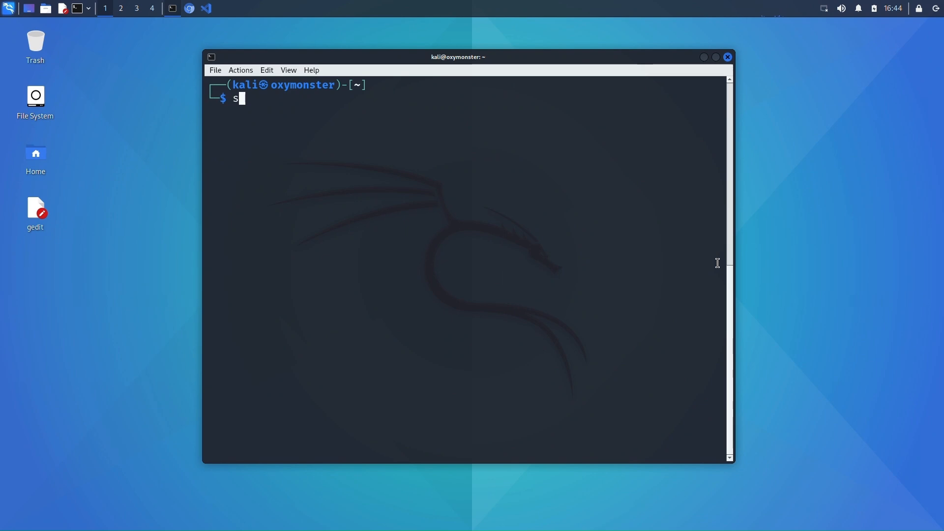
type("udo a")
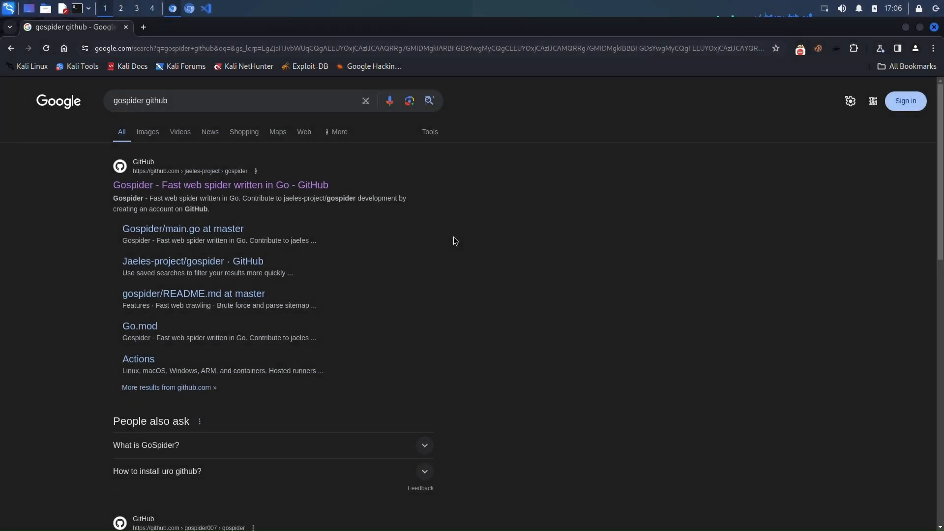
- Open the gospider GitHub result and scroll the README to Installation and Features
left_click(201, 185)
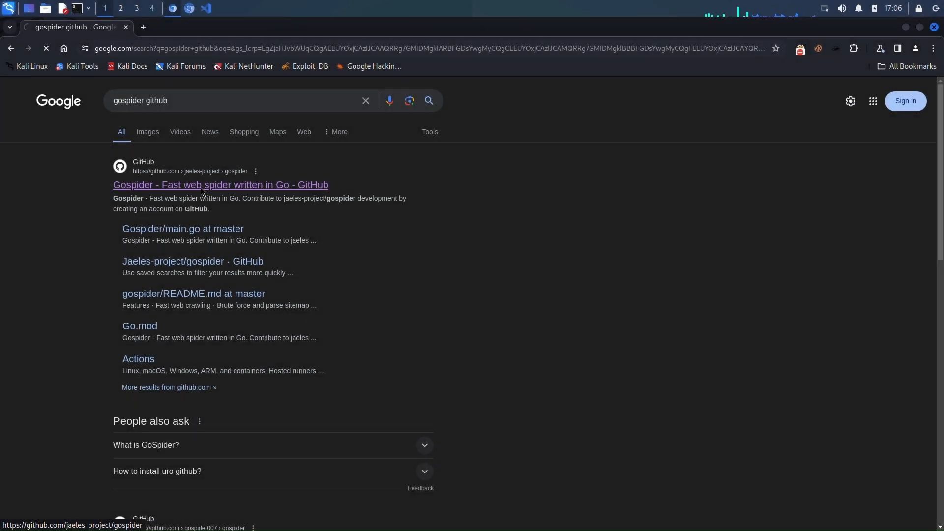
left_click(204, 185)
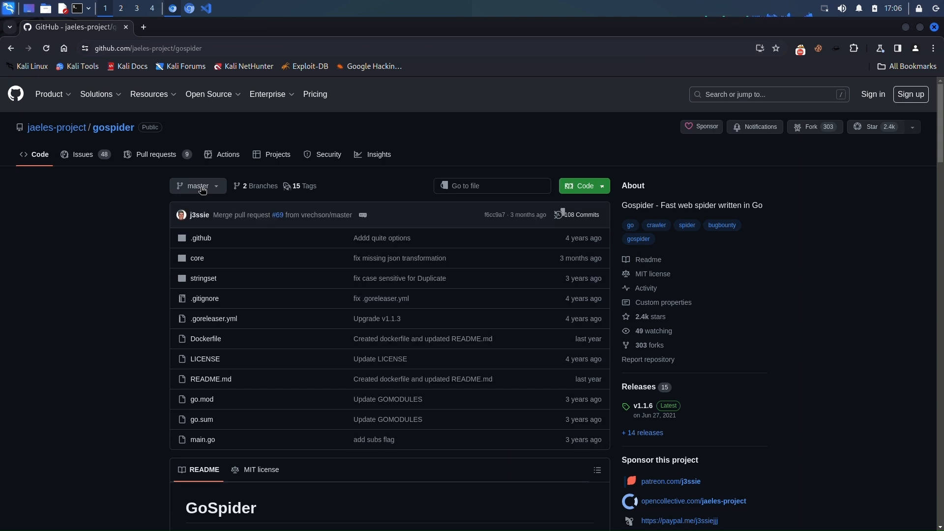
mouse_move(212, 199)
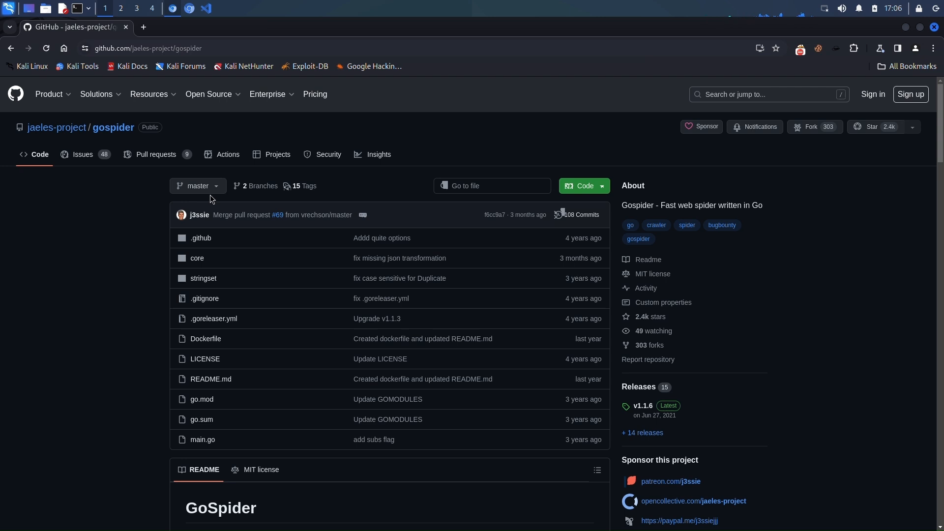
scroll("down", 3)
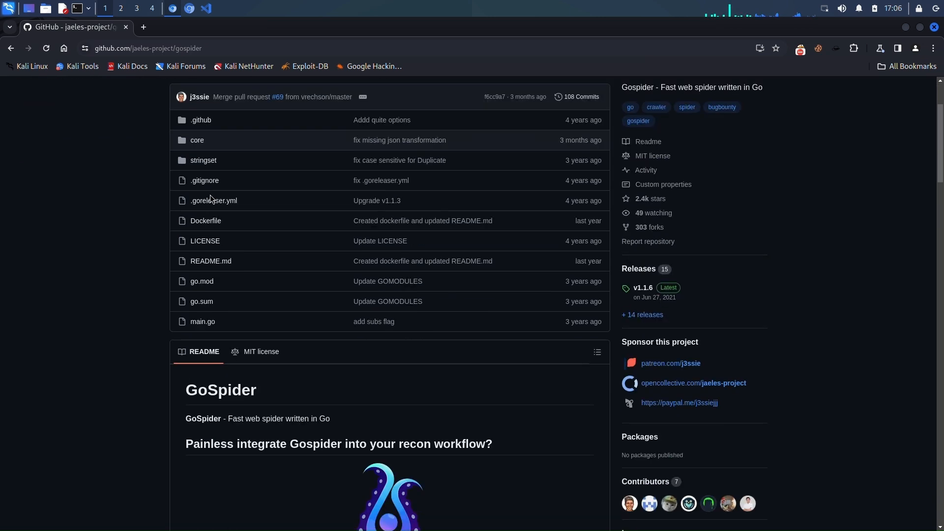
scroll("down", 3)
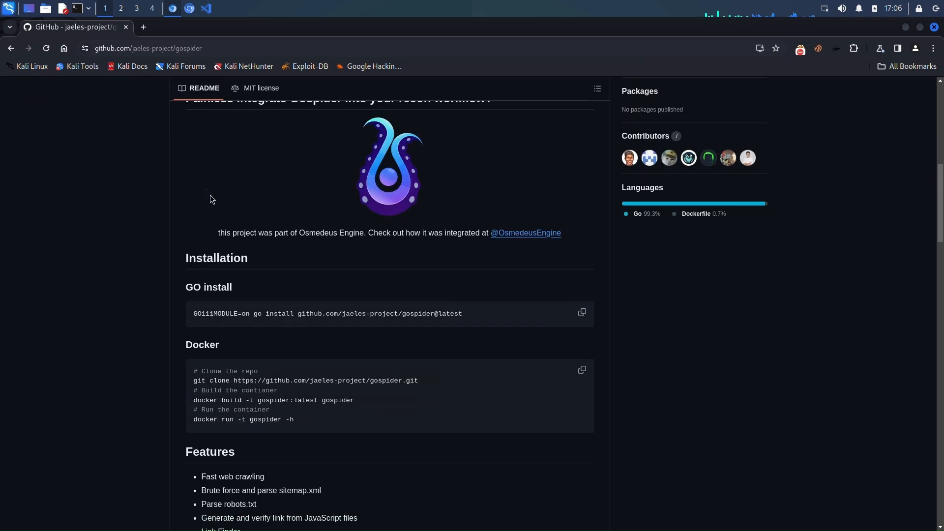
scroll("down", 3)
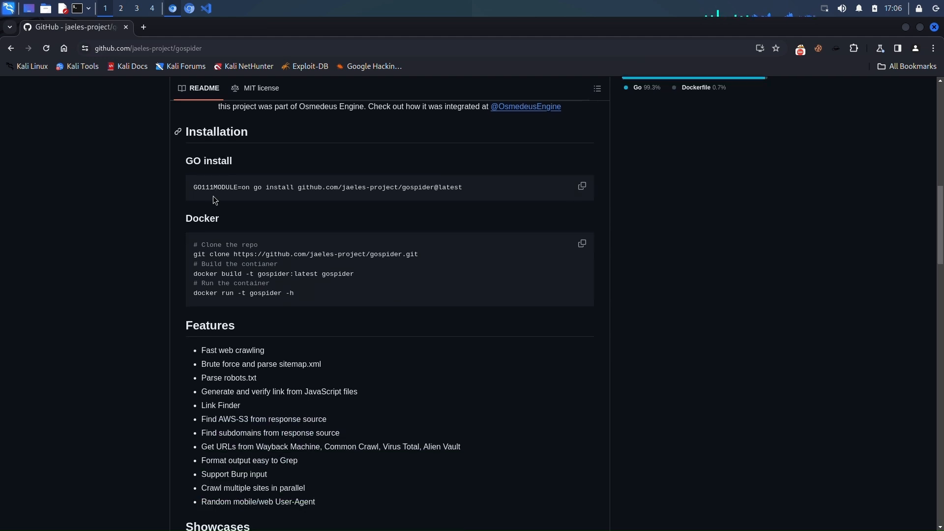
scroll("down", 3)
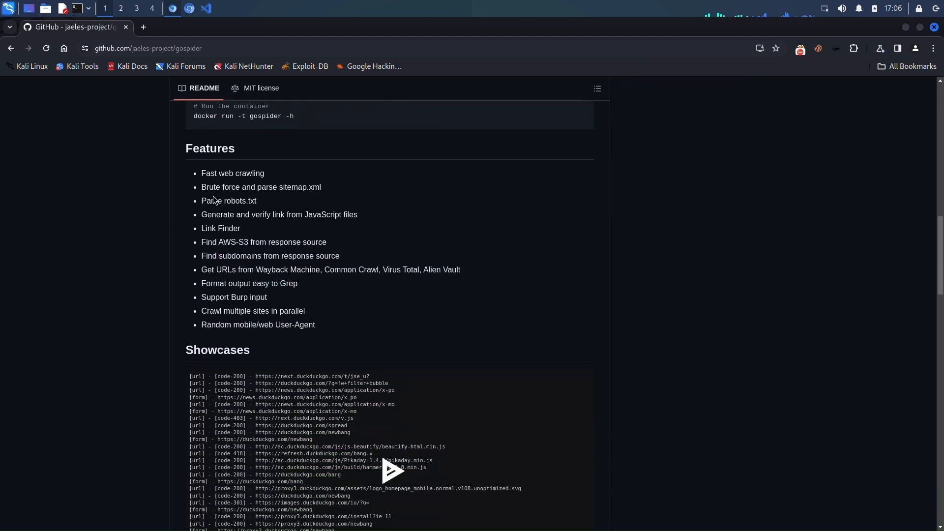
scroll("down", 3)
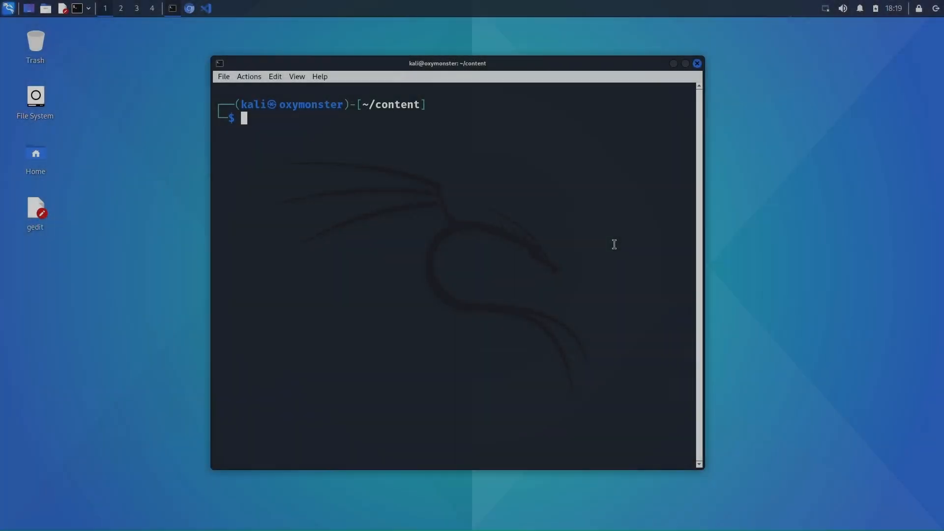
mouse_move(627, 180)
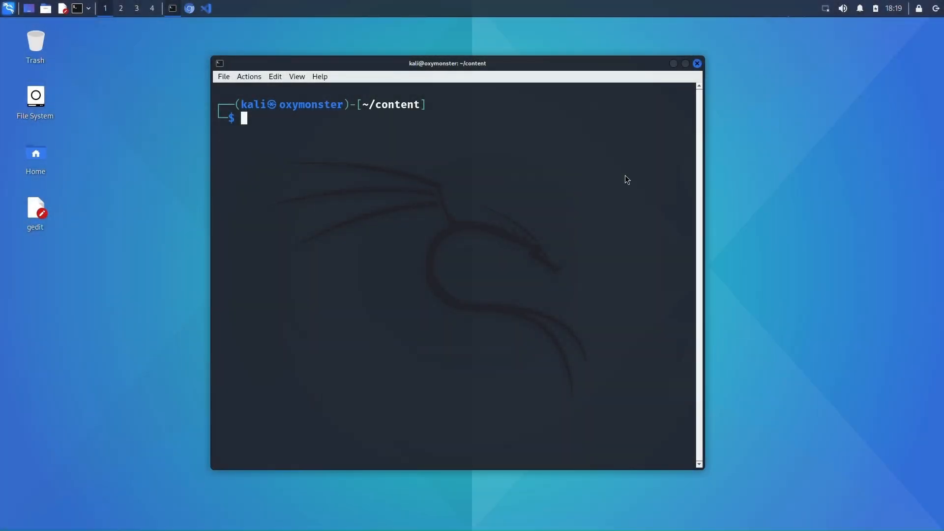
type("gospider -s \"https://google.com/\" -o output -c 10 -d 1")
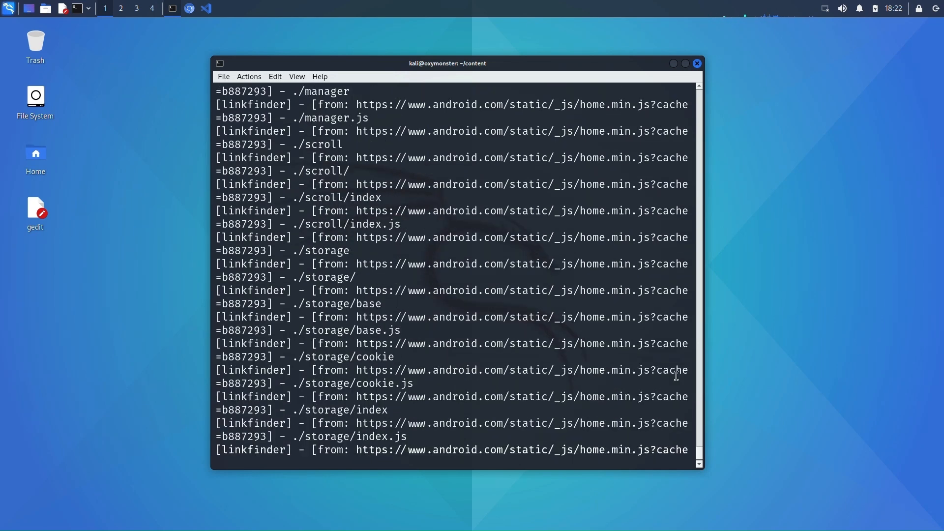
- Scroll through the crawl output until gospider returns to the prompt
scroll("down", 3)
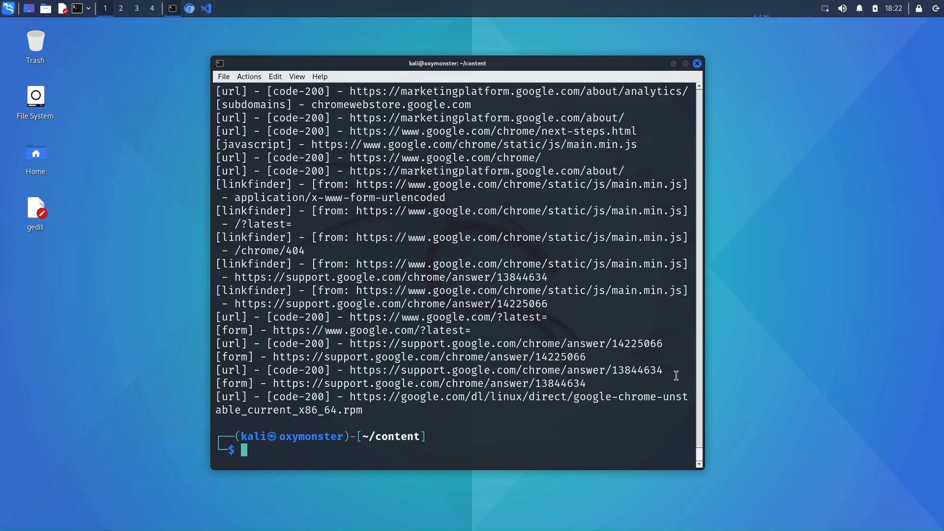
- List the content folder, move into output/, and scroll the saved google.com results
type("ls")
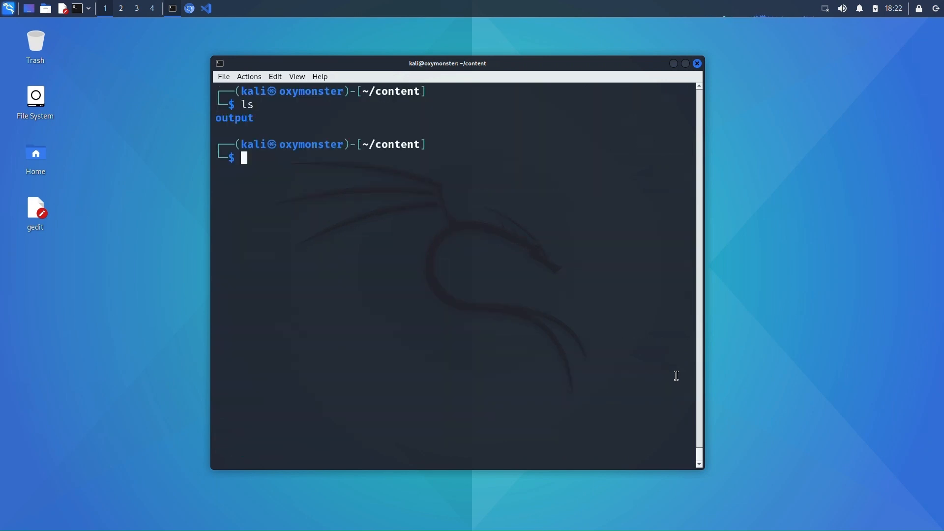
type("cd output/")
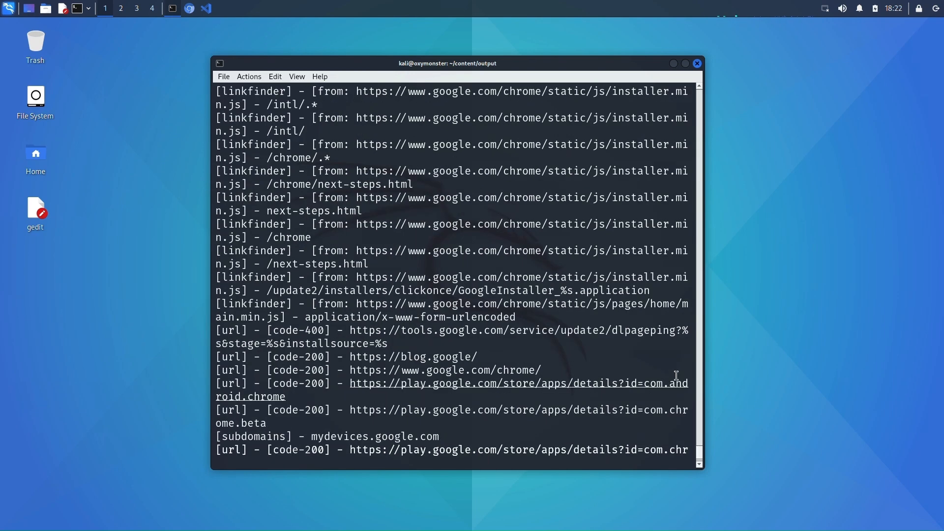
scroll("down", 3)
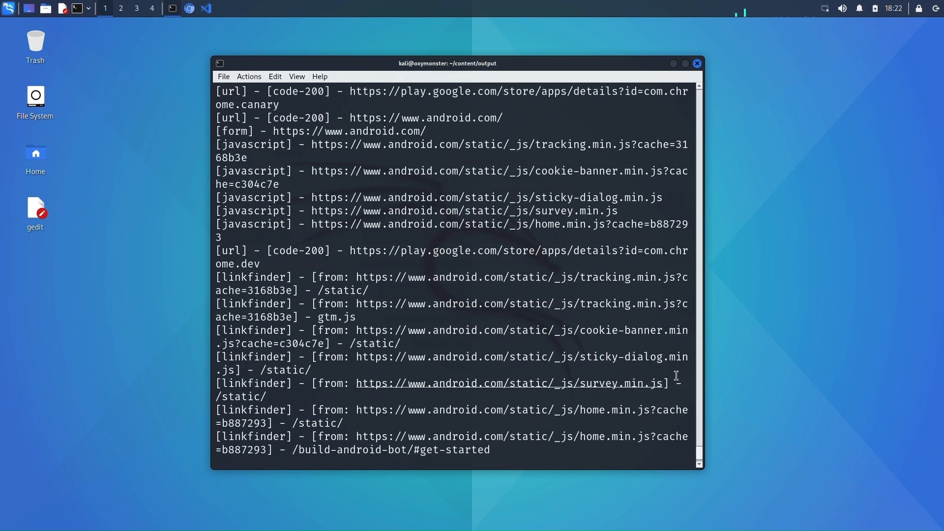